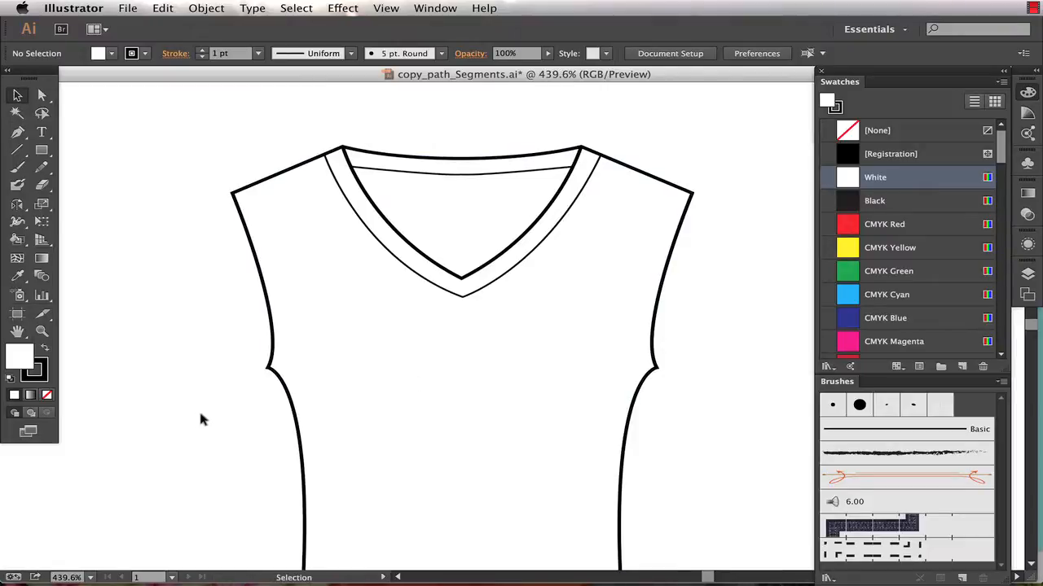
pyautogui.moveTo(212, 417)
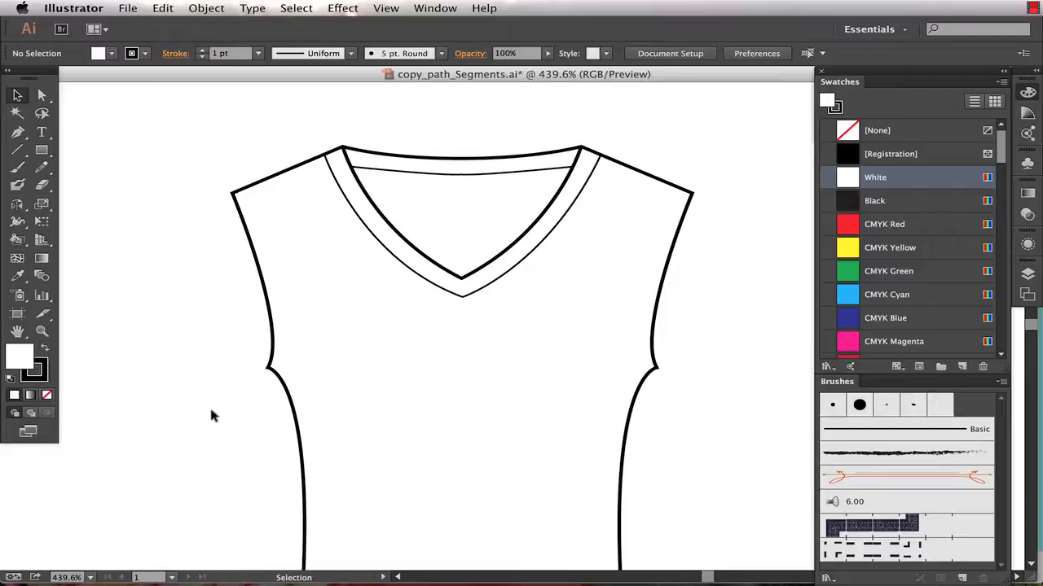
pyautogui.moveTo(218, 417)
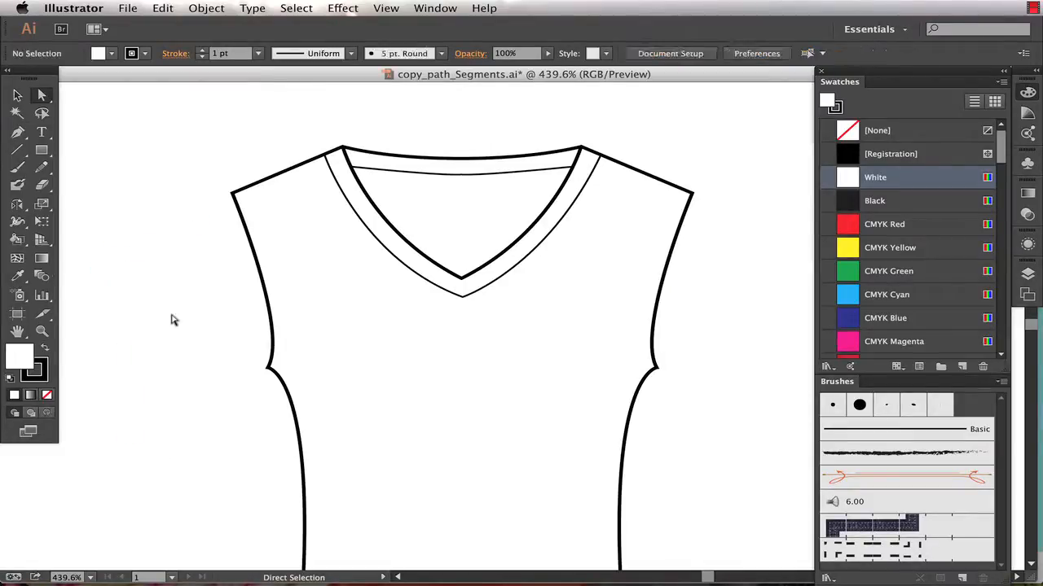
pyautogui.moveTo(233, 241)
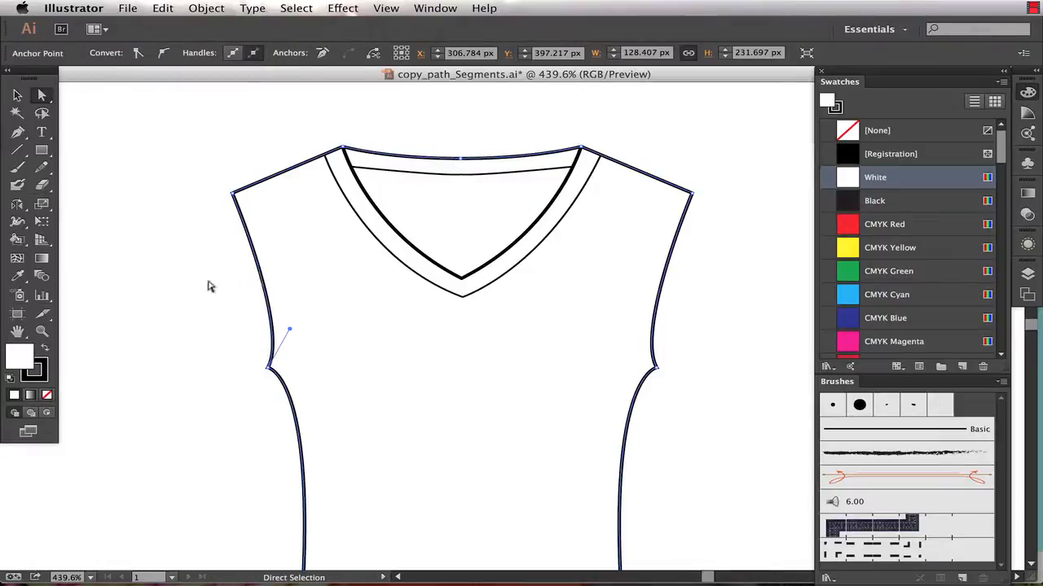
pyautogui.moveTo(225, 207)
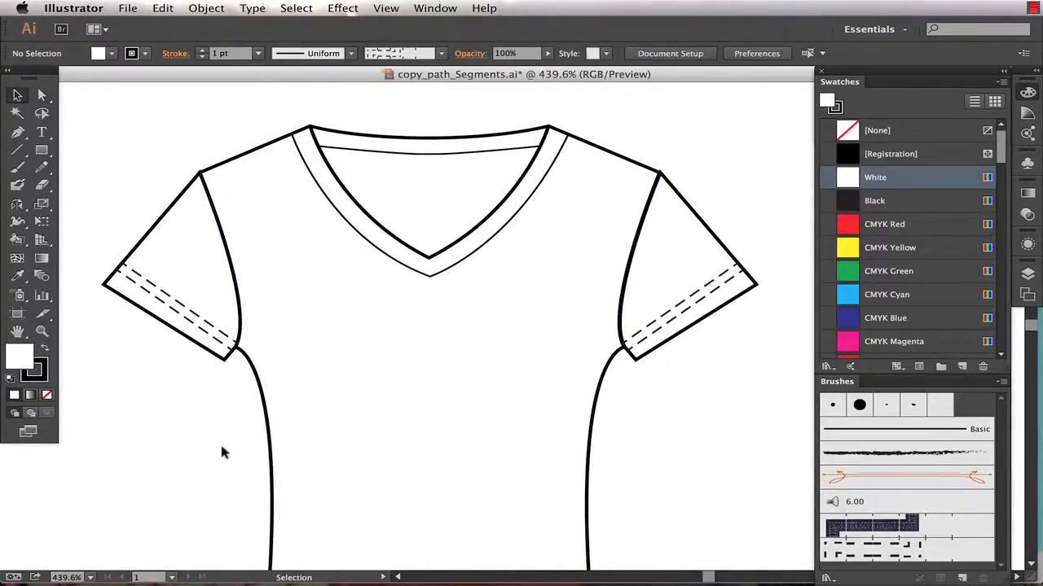
pyautogui.moveTo(215, 411)
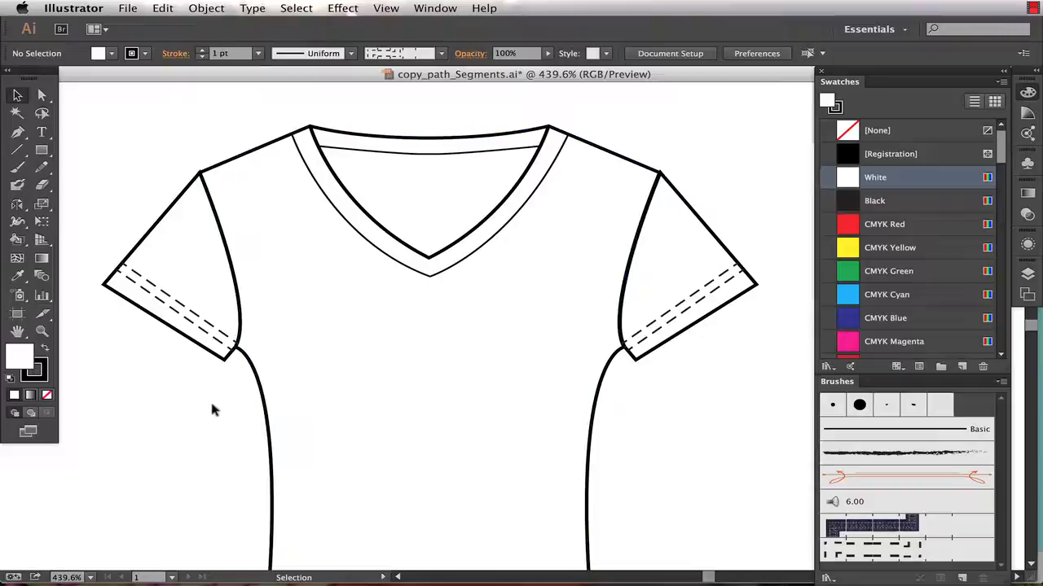